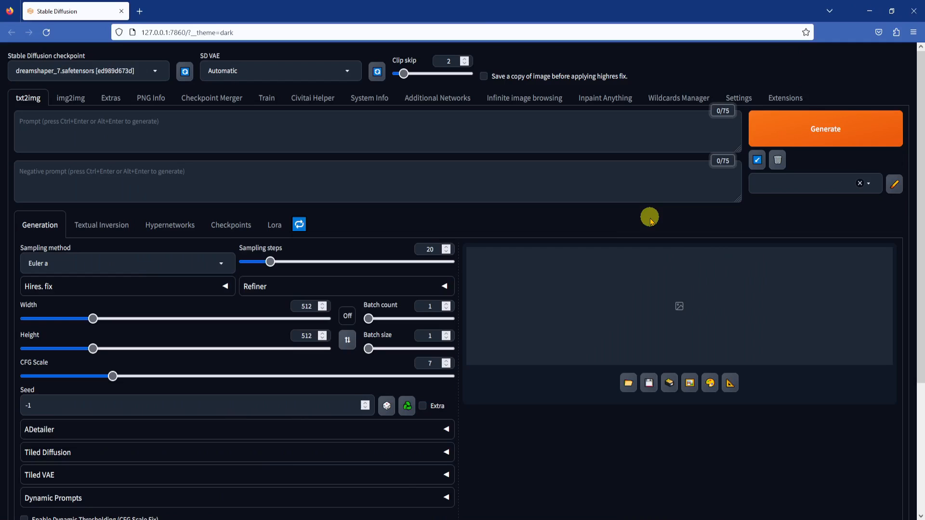
# - Search available extensions for 'after' to confirm After Detailer is installed, then list installed ones
pyautogui.click(785, 97)
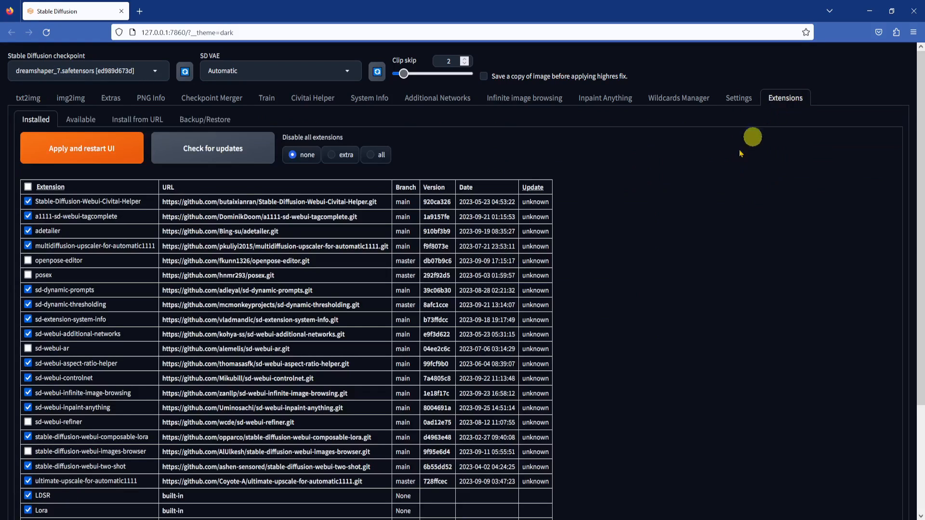
pyautogui.click(81, 119)
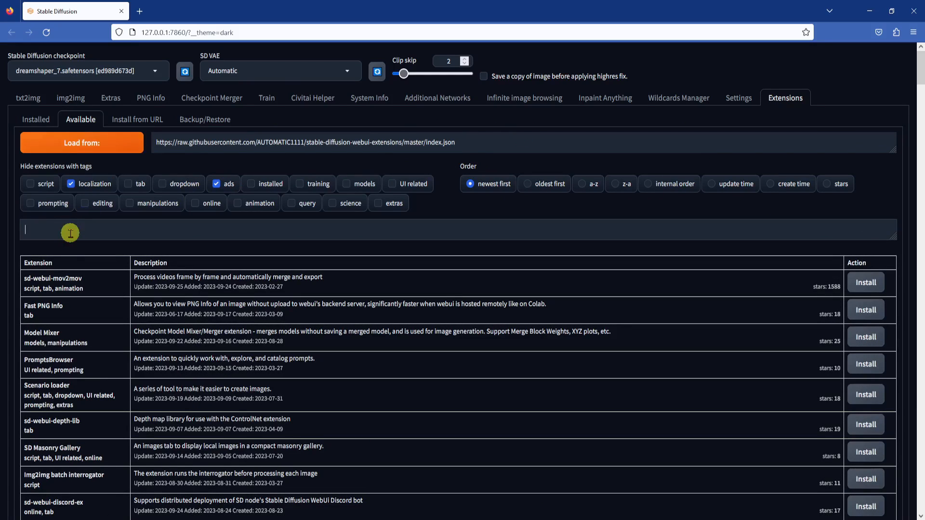
pyautogui.write('after')
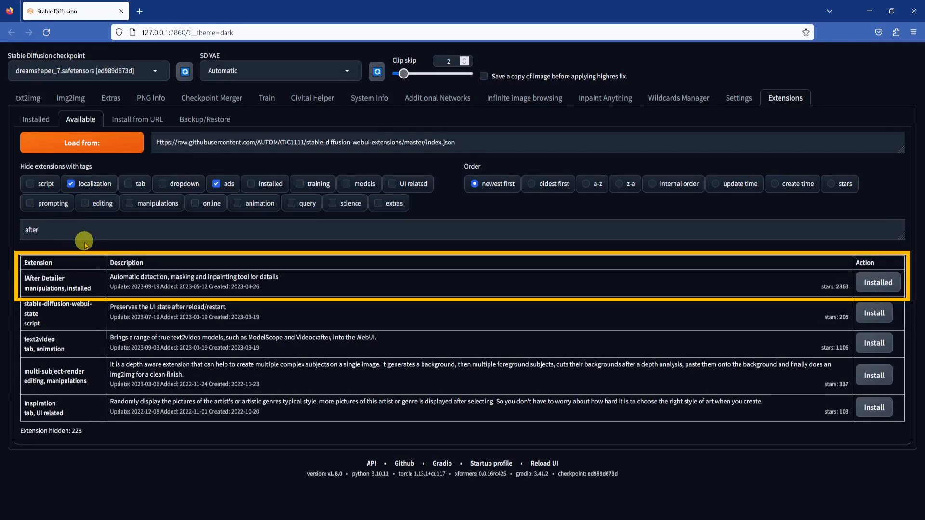
pyautogui.moveTo(415, 279)
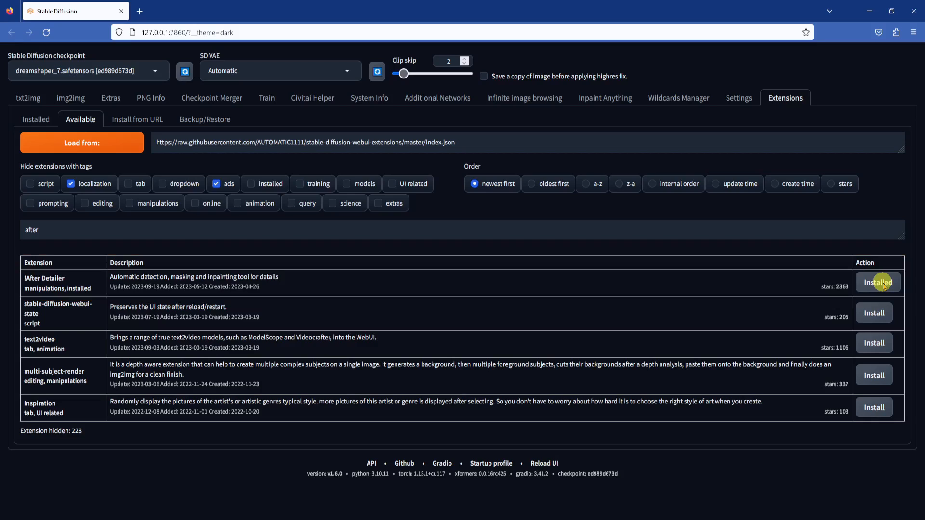
pyautogui.click(36, 120)
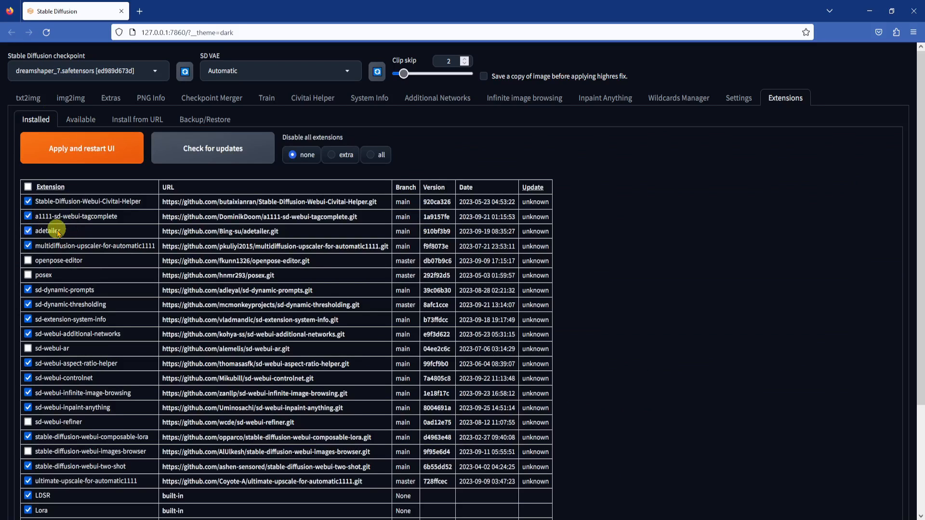
# - Expand the txt2img ADetailer accordion showing its 1st and 2nd tabs, then head to Settings
pyautogui.click(27, 98)
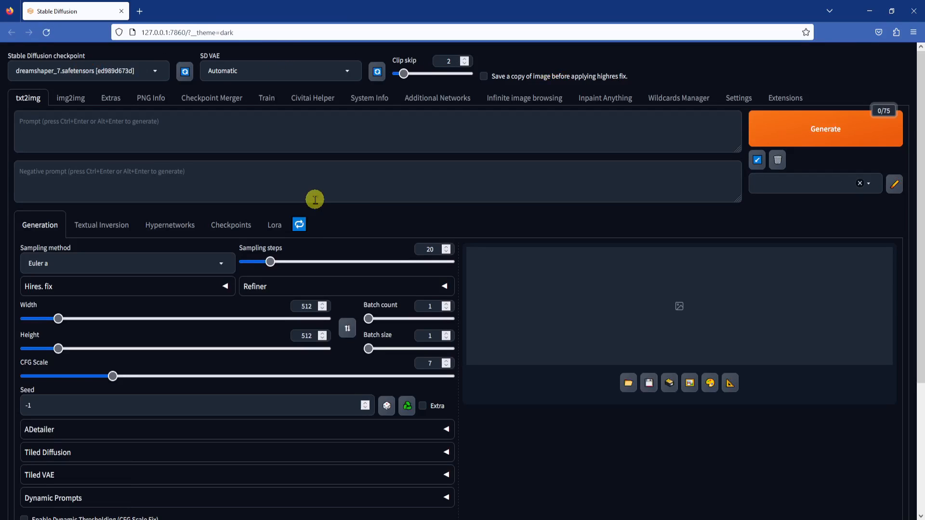
pyautogui.click(348, 327)
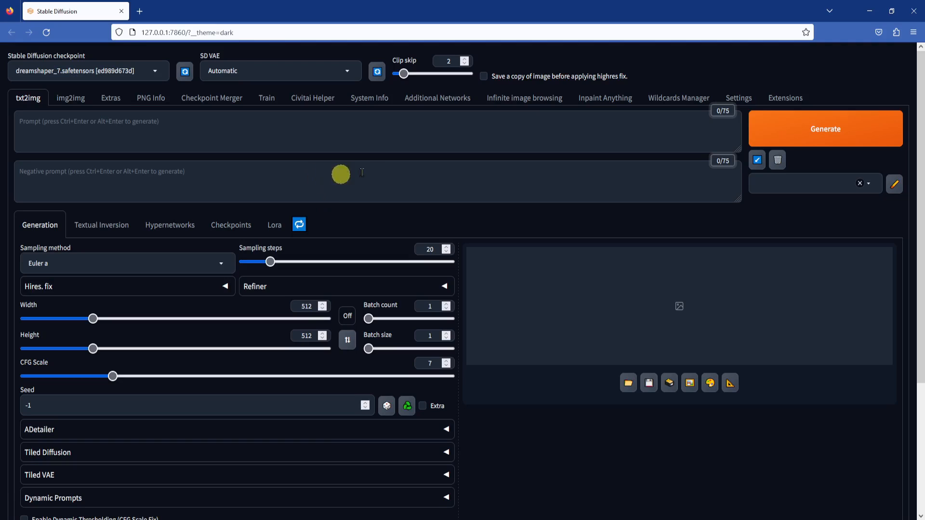
pyautogui.scroll(-3)
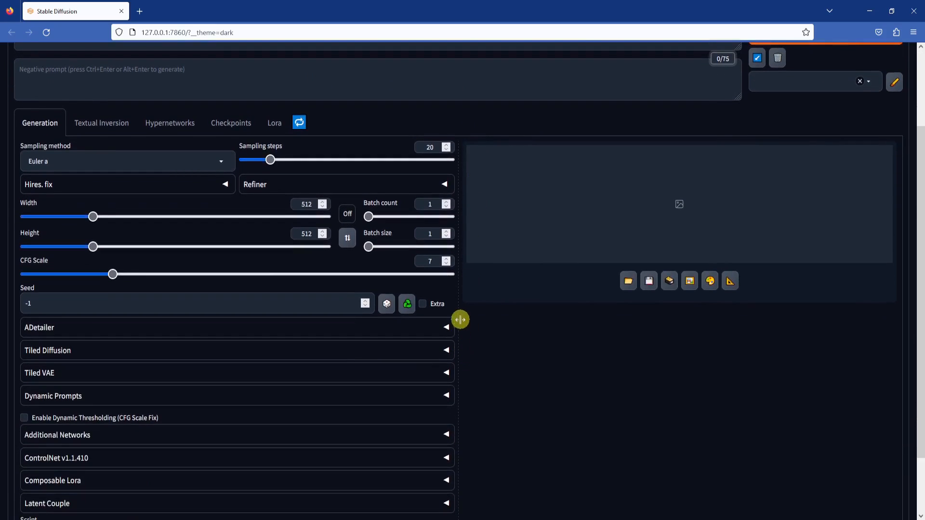
pyautogui.click(446, 328)
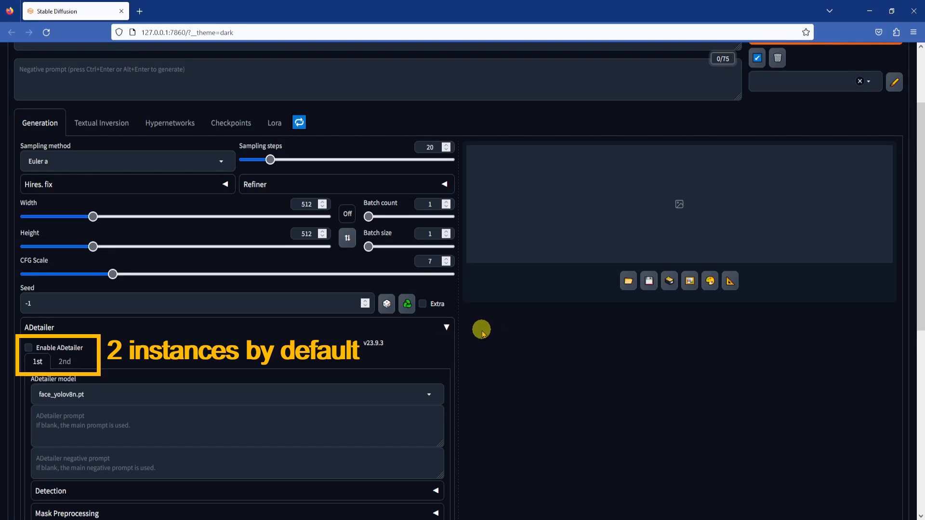
pyautogui.click(737, 98)
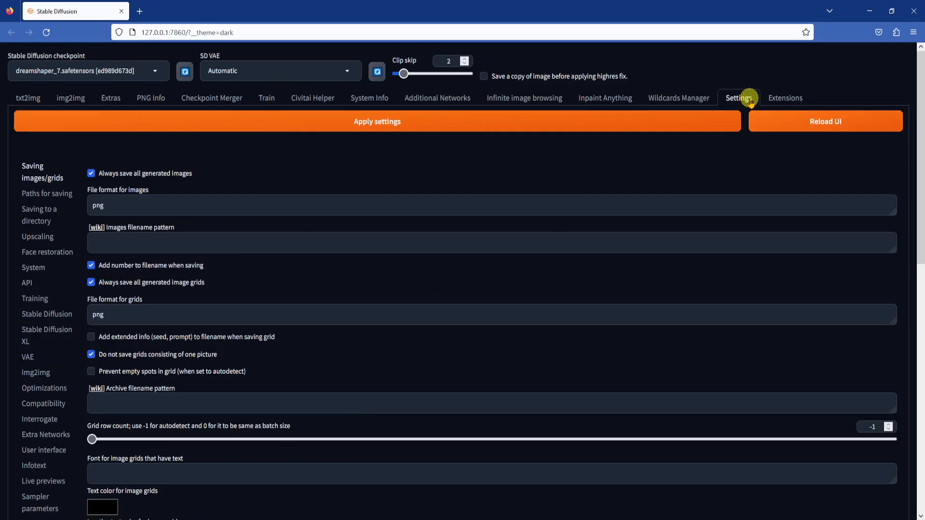
# - Apply the ADetailer Max models setting of 4 in the Settings page
pyautogui.scroll(-3)
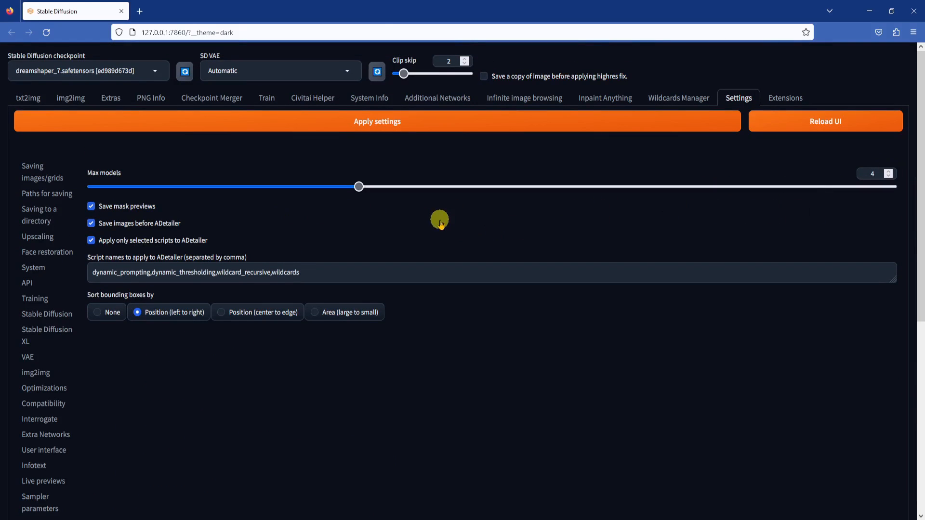
pyautogui.moveTo(419, 125)
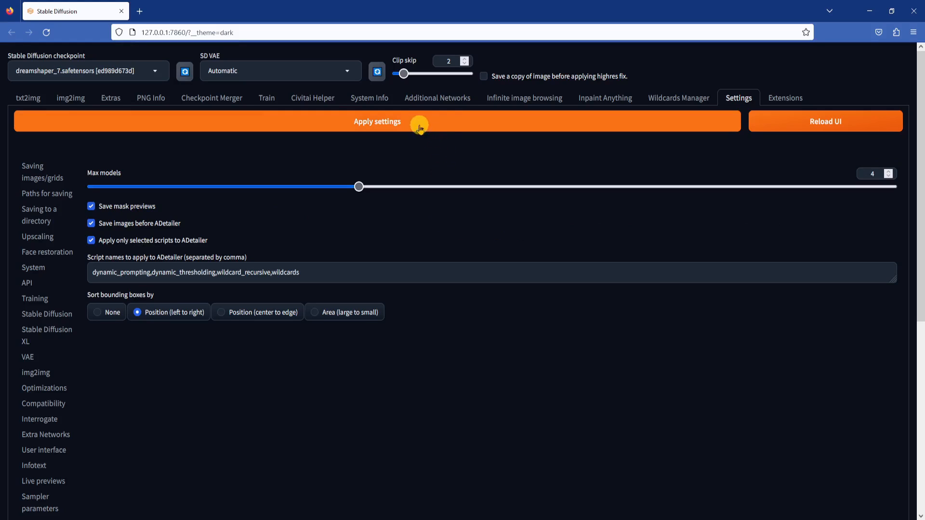
pyautogui.click(377, 121)
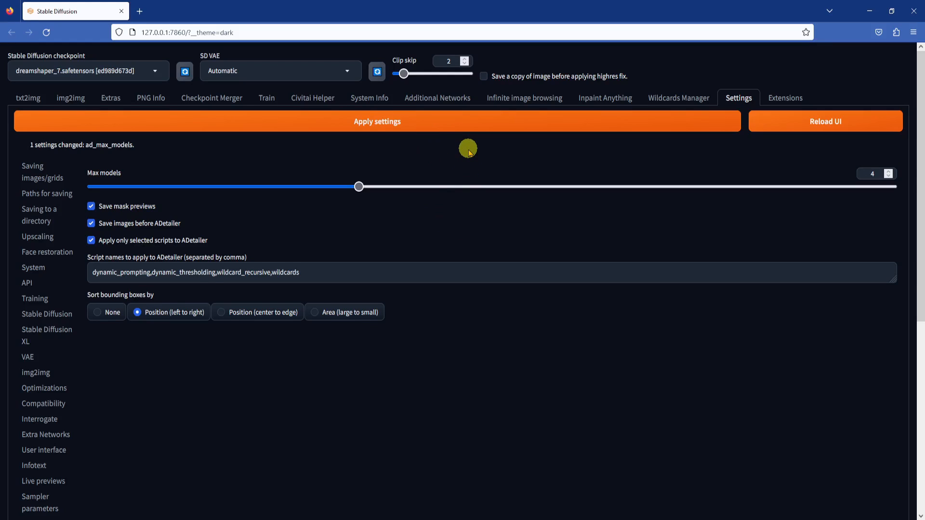
pyautogui.moveTo(755, 160)
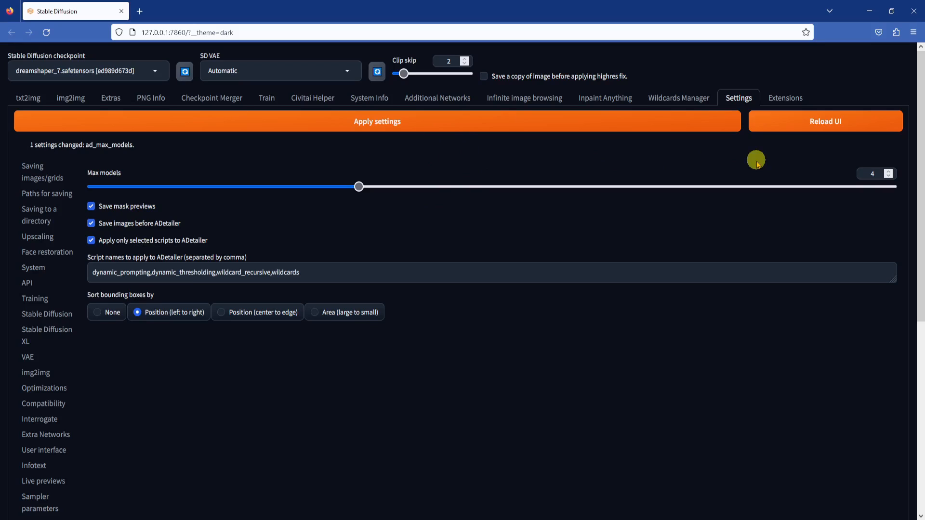
pyautogui.moveTo(825, 122)
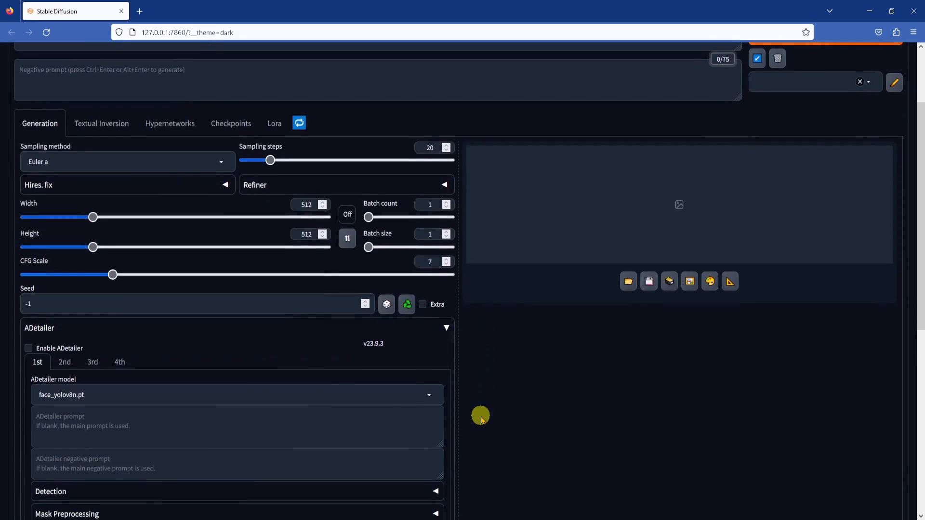
# - Scroll to the txt2img ADetailer accordion now offering 1st to 4th tabs
pyautogui.scroll(-3)
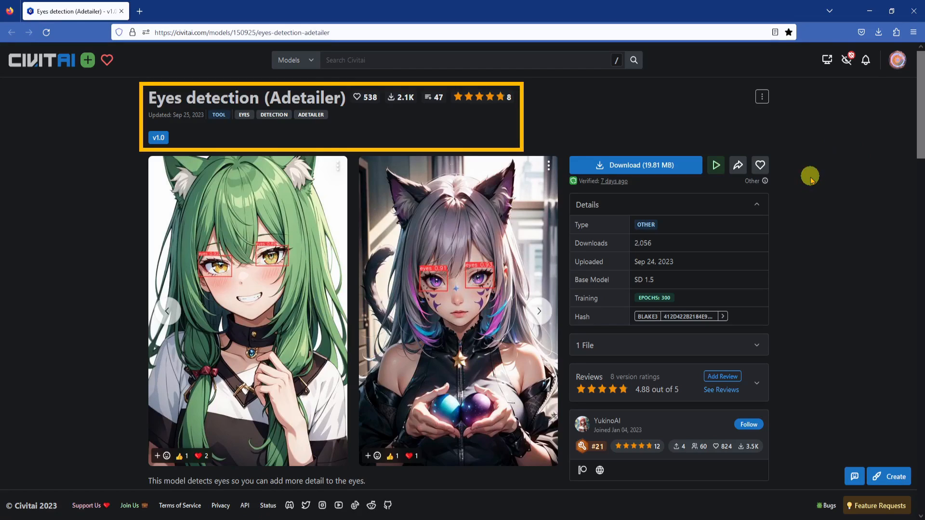
pyautogui.moveTo(337, 94)
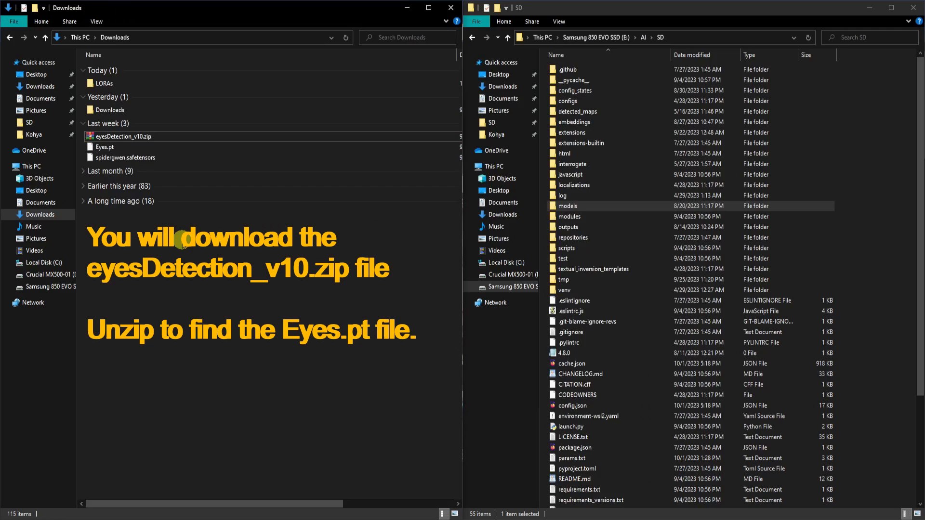
# - Select Eyes.pt in Downloads and enter the SD install's models folder
pyautogui.click(105, 147)
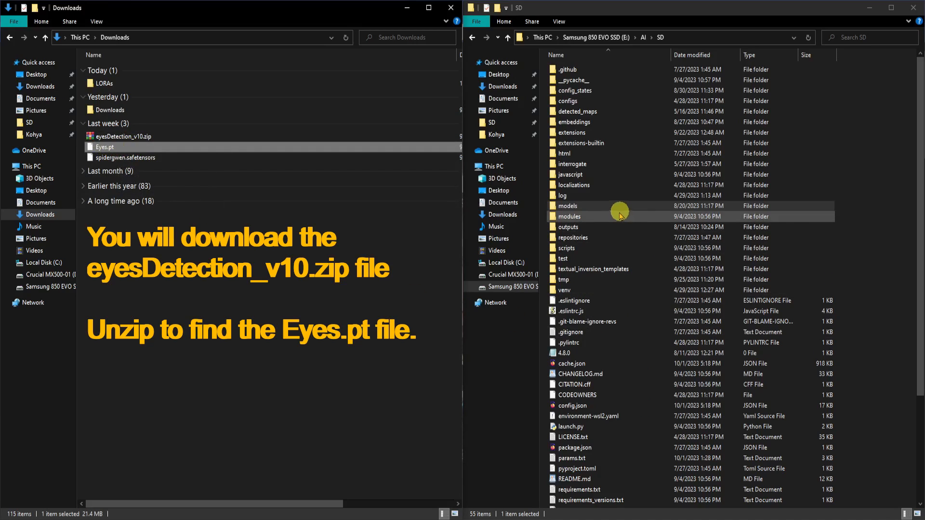
pyautogui.click(586, 206)
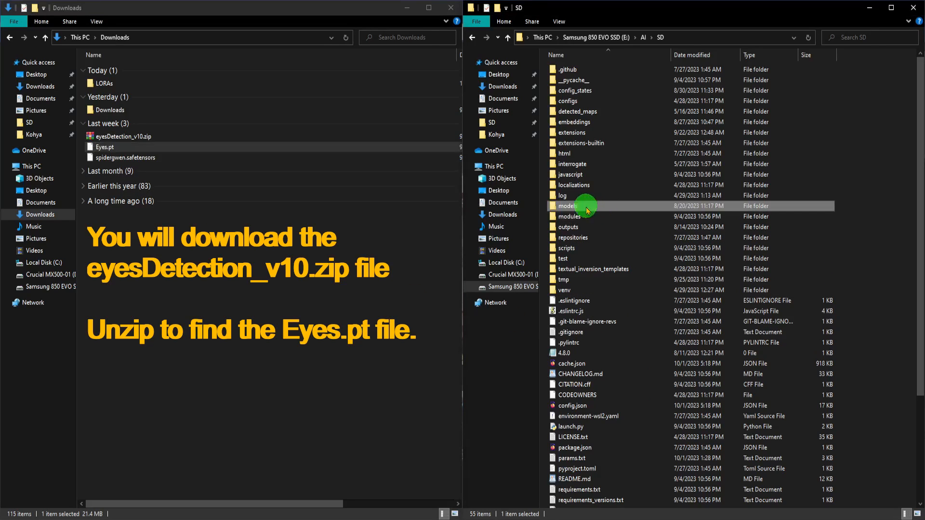
pyautogui.doubleClick(568, 206)
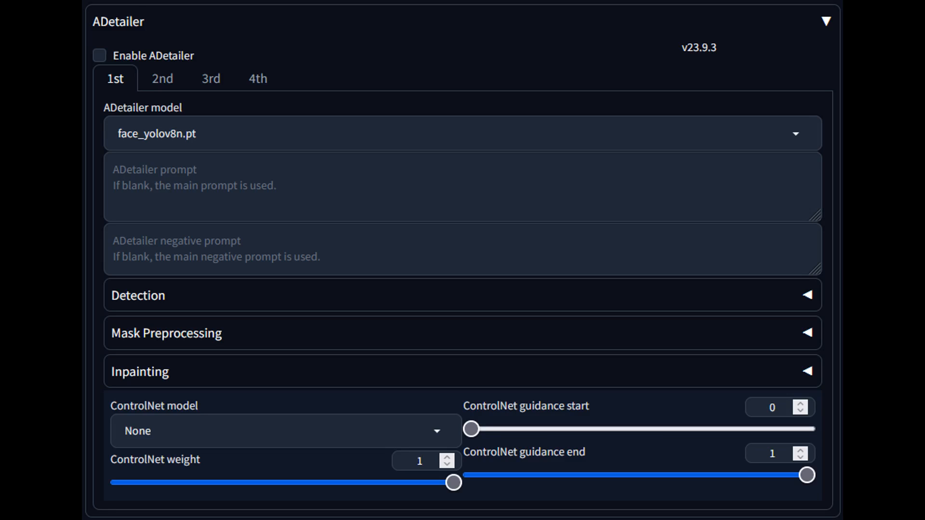
# - Enable ADetailer and choose hand_yolov8n.pt for the 2nd pass with a feminine hands prompt
pyautogui.click(414, 186)
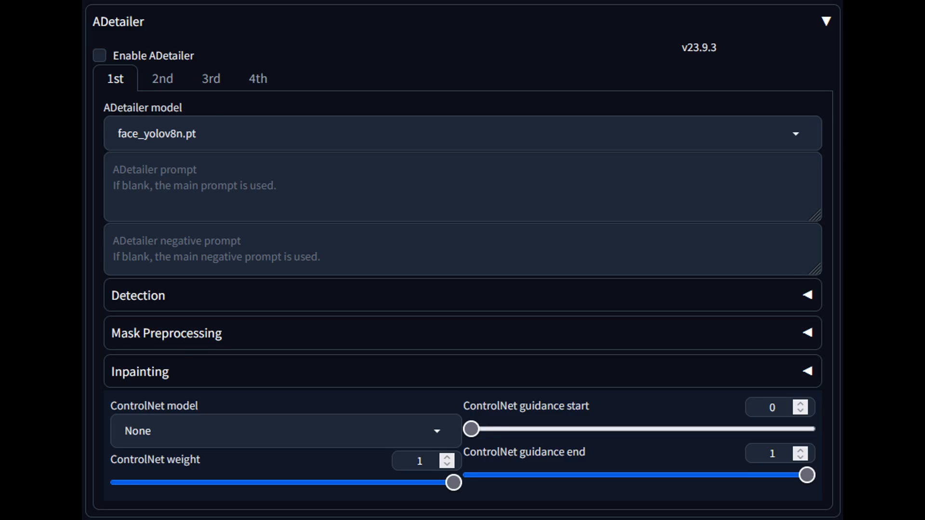
pyautogui.click(162, 78)
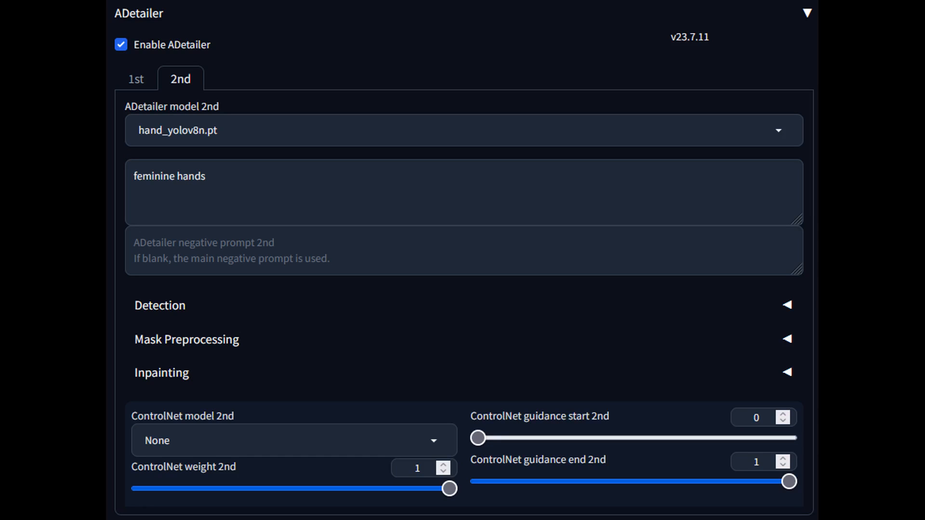
pyautogui.doubleClick(169, 175)
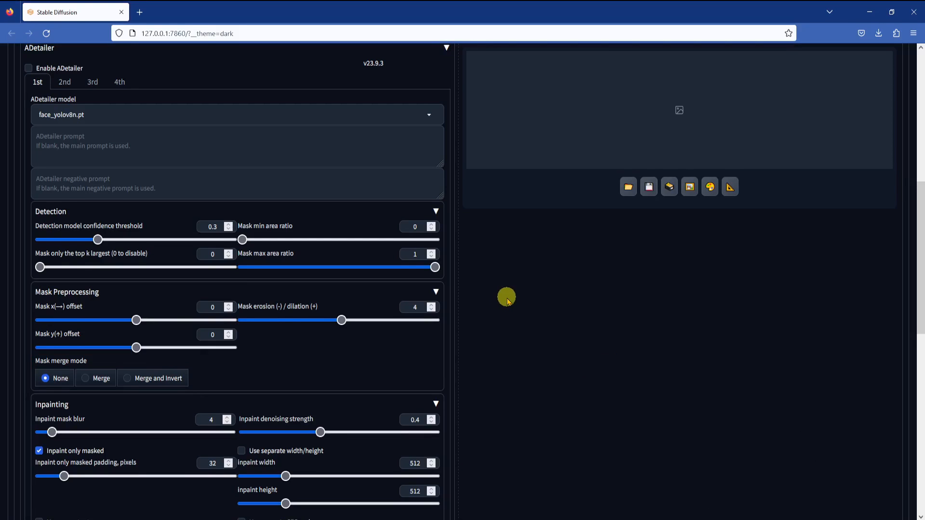
# - Scroll the ADetailer Inpainting section: denoising 0.4, mask blur 4, padding 32, 28 steps, CFG 7, Euler a
pyautogui.scroll(-3)
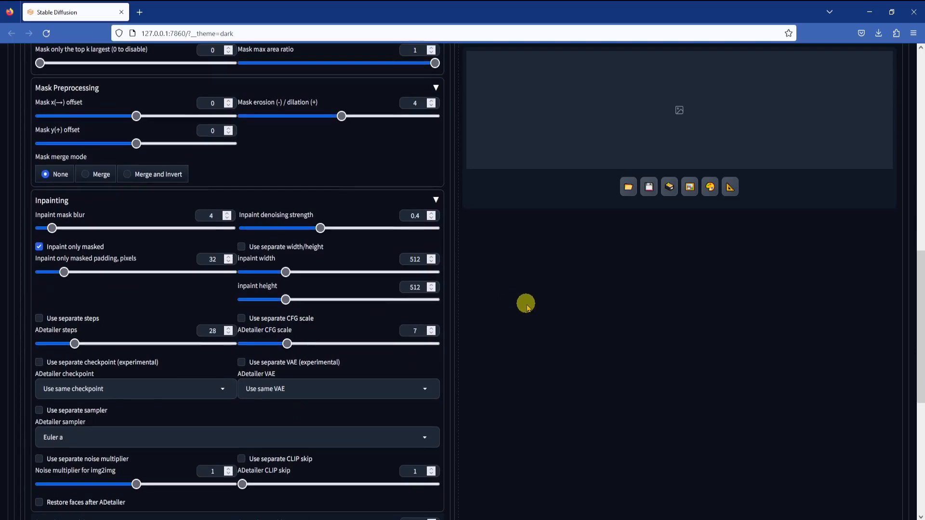
pyautogui.scroll(-3)
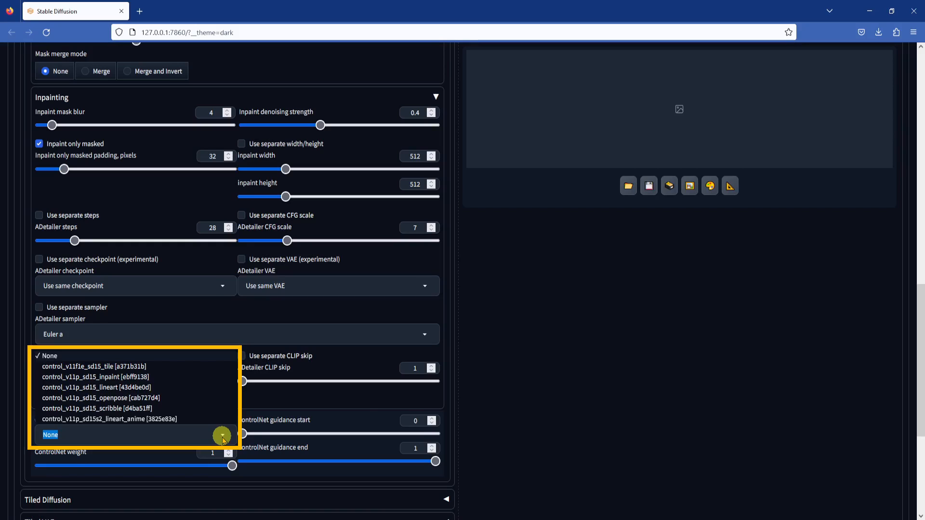
pyautogui.click(50, 435)
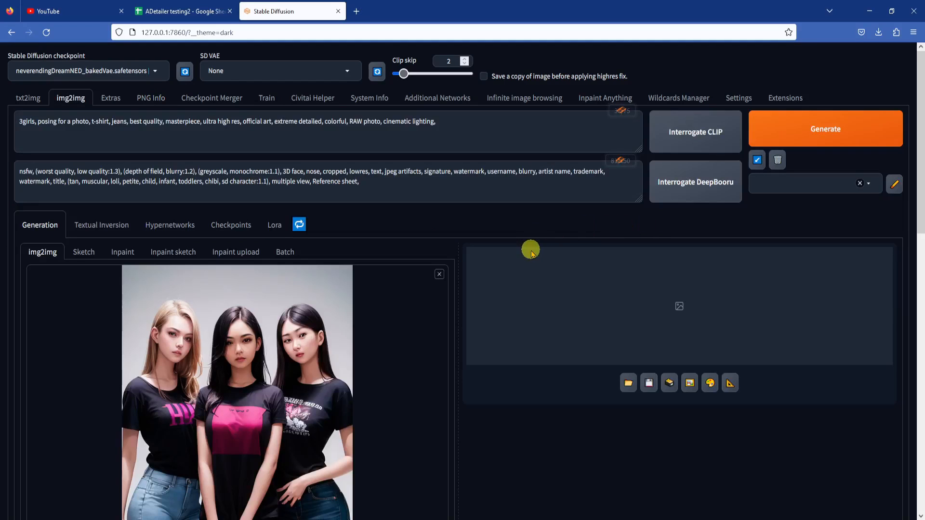
pyautogui.moveTo(470, 122)
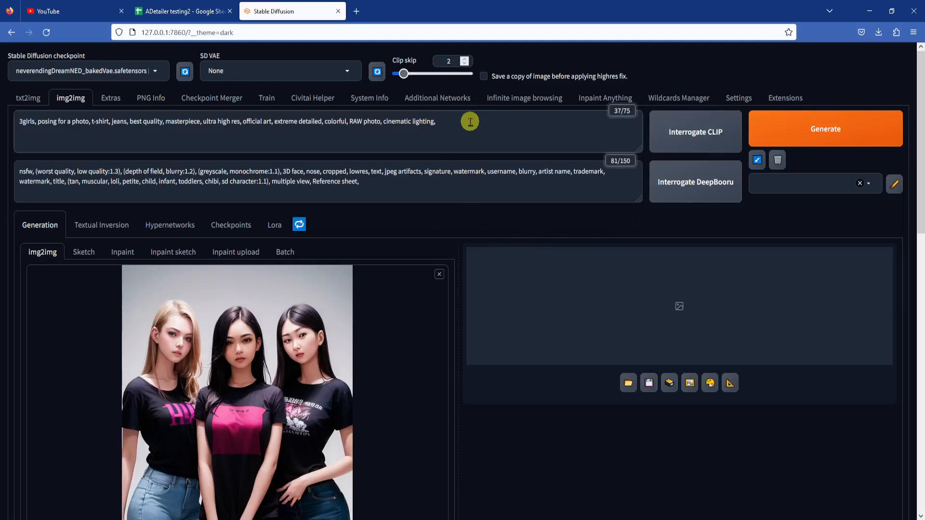
pyautogui.moveTo(450, 257)
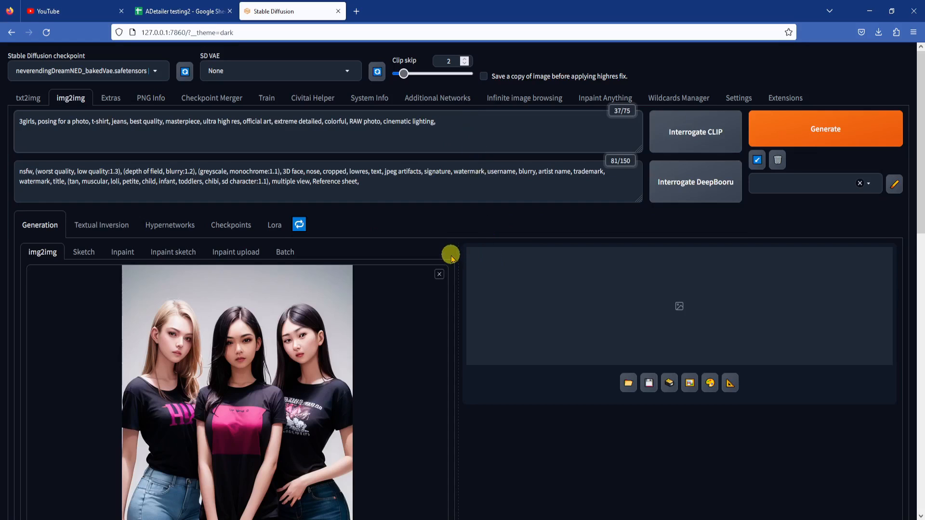
# - Scroll img2img down to the Denoising strength slider to lower it to 0.20
pyautogui.scroll(-3)
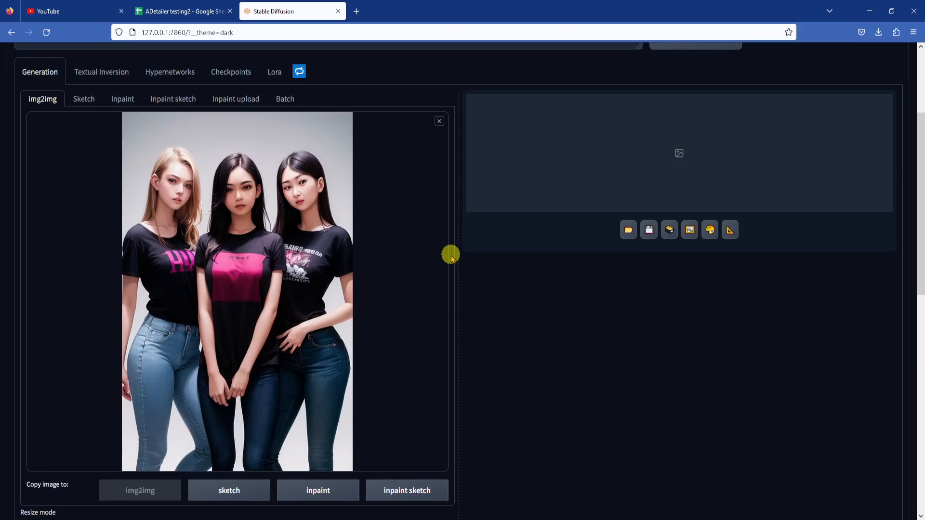
pyautogui.scroll(-3)
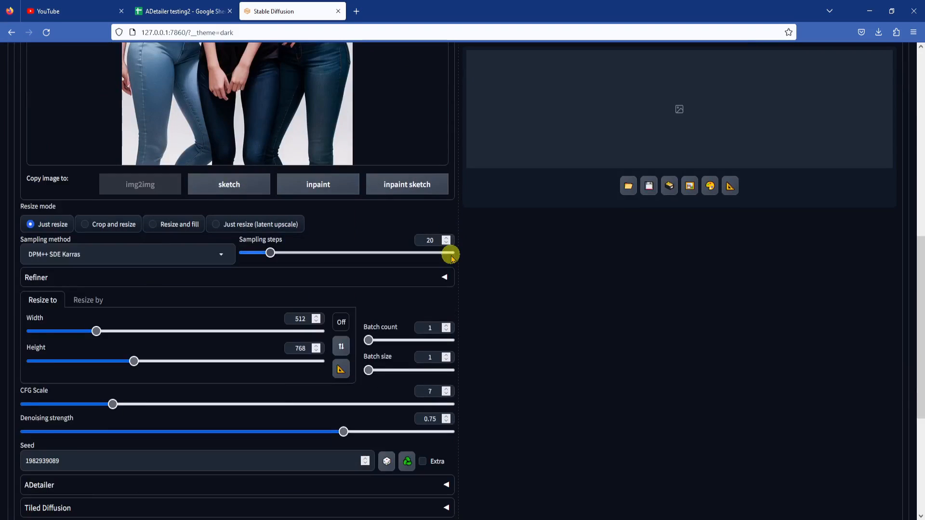
pyautogui.scroll(-3)
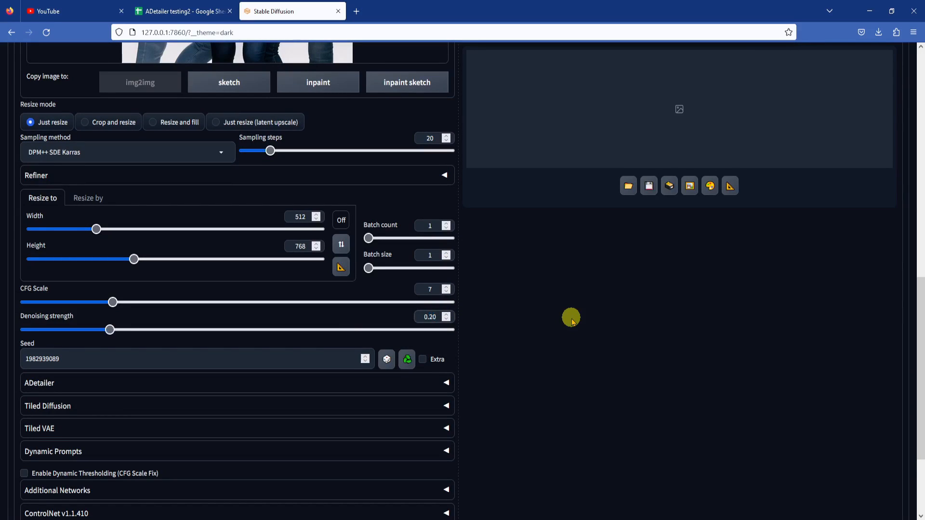
pyautogui.scroll(-3)
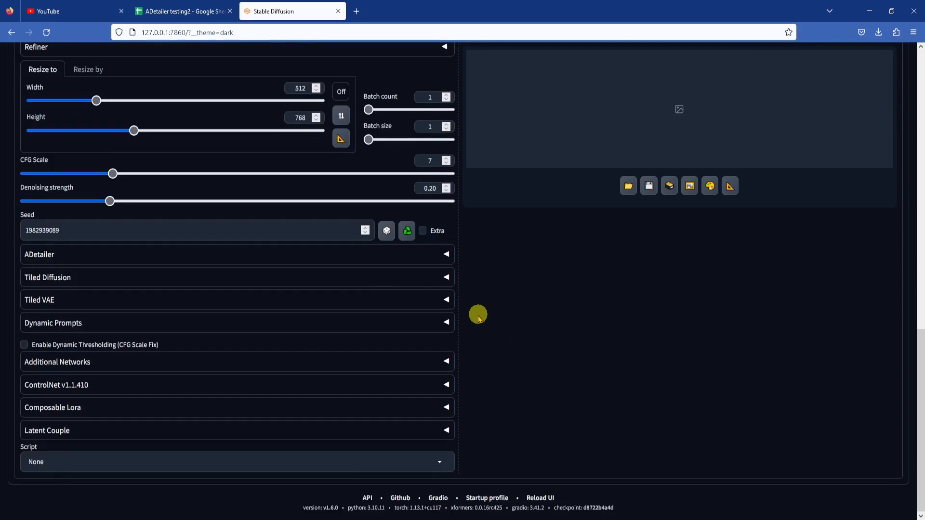
# - Enable img2img ADetailer with person_yolov8n-seg.pt and the Tifa prompt followed by [SEP]
pyautogui.click(237, 254)
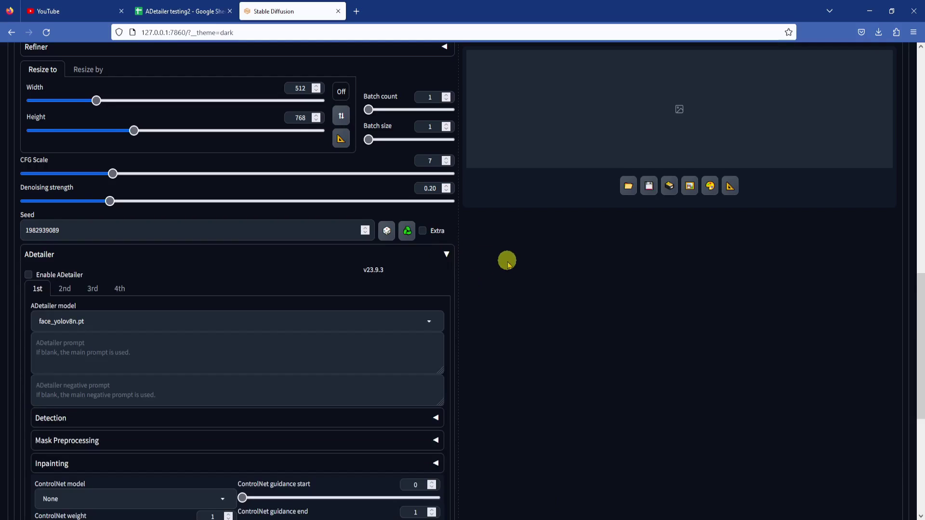
pyautogui.click(28, 274)
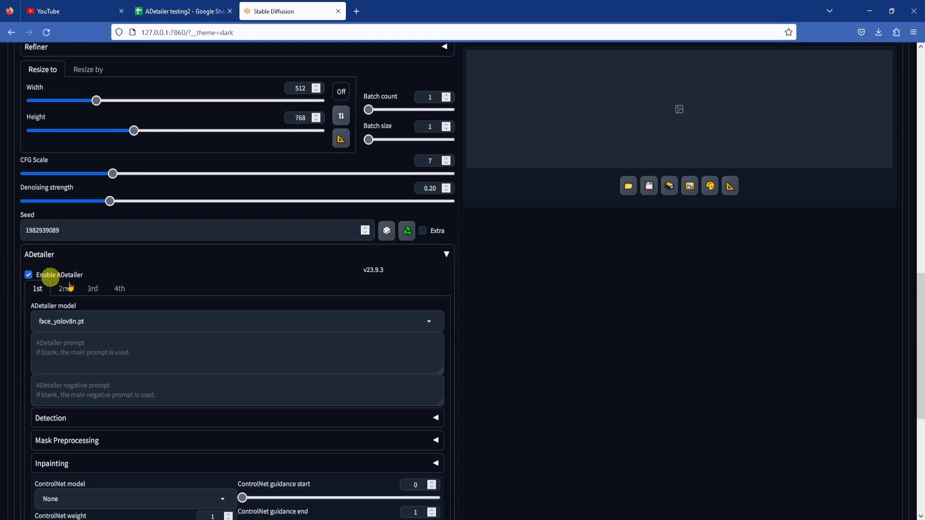
pyautogui.scroll(-3)
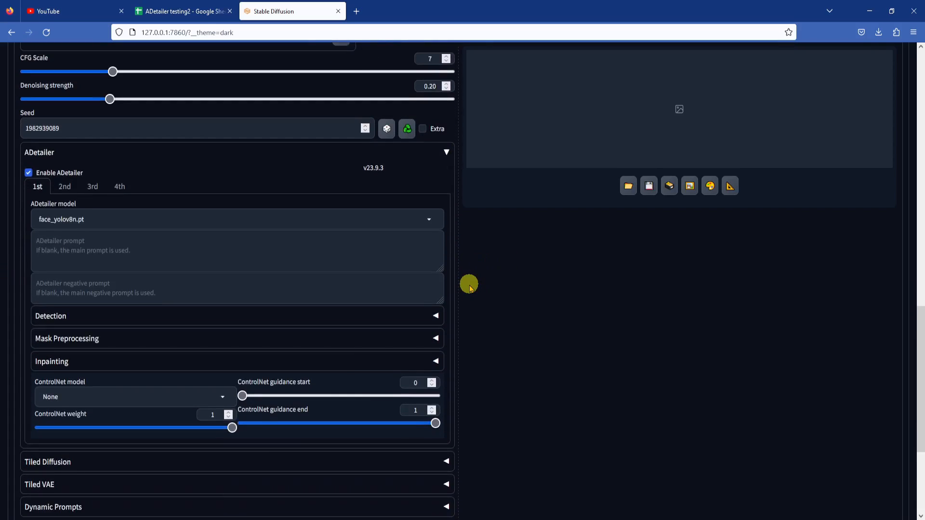
pyautogui.click(428, 219)
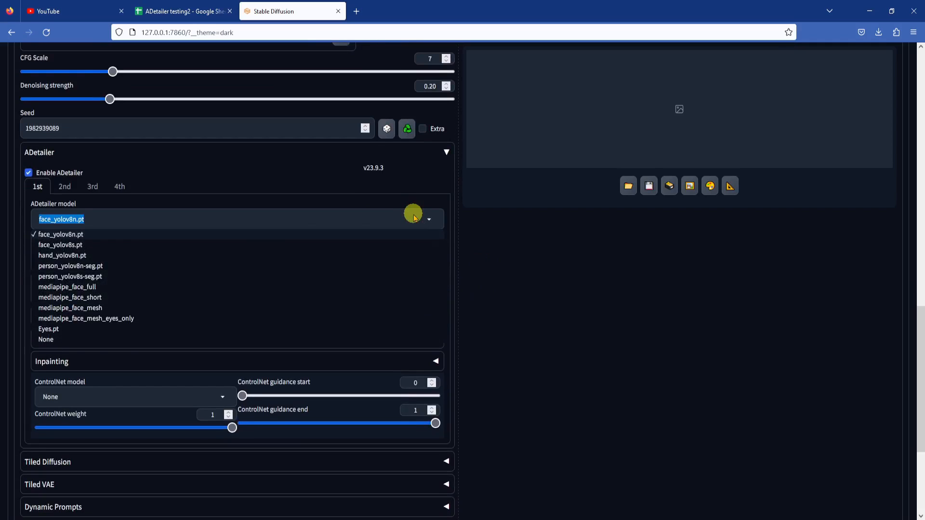
pyautogui.moveTo(94, 266)
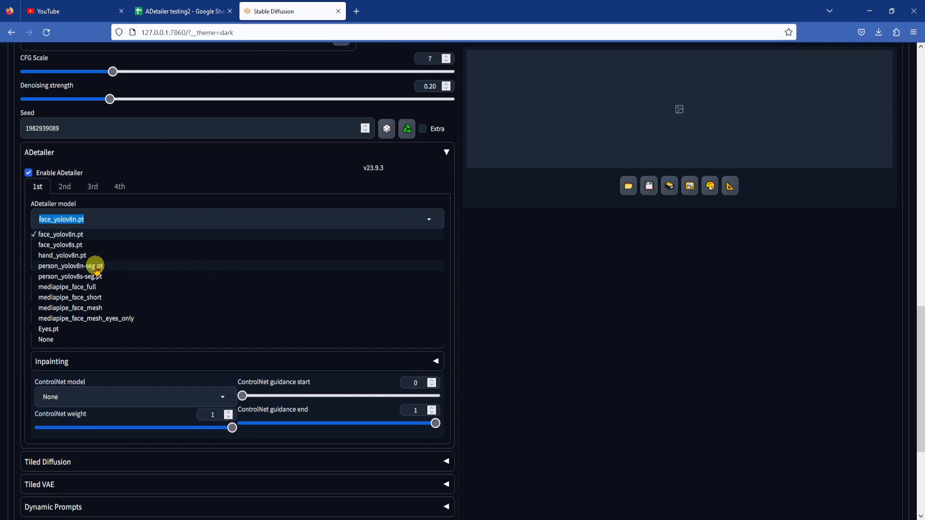
pyautogui.click(70, 266)
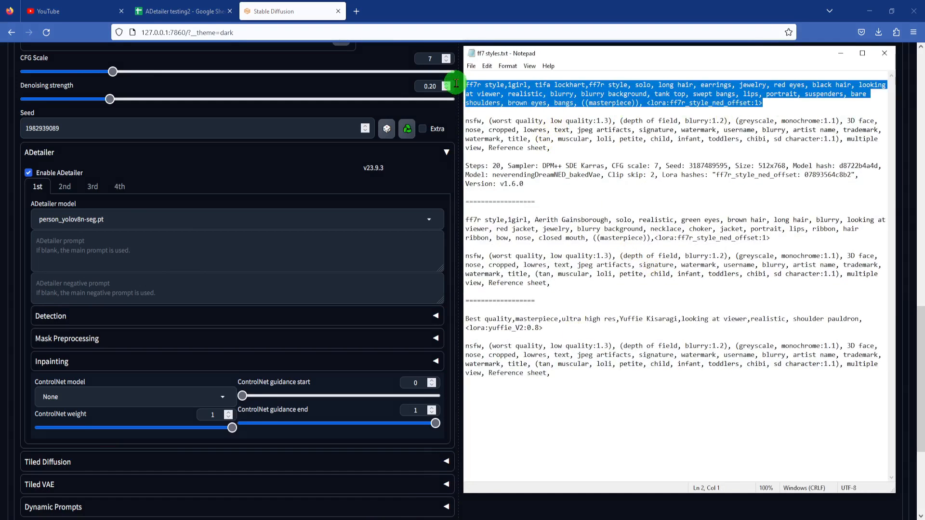
pyautogui.moveTo(366, 182)
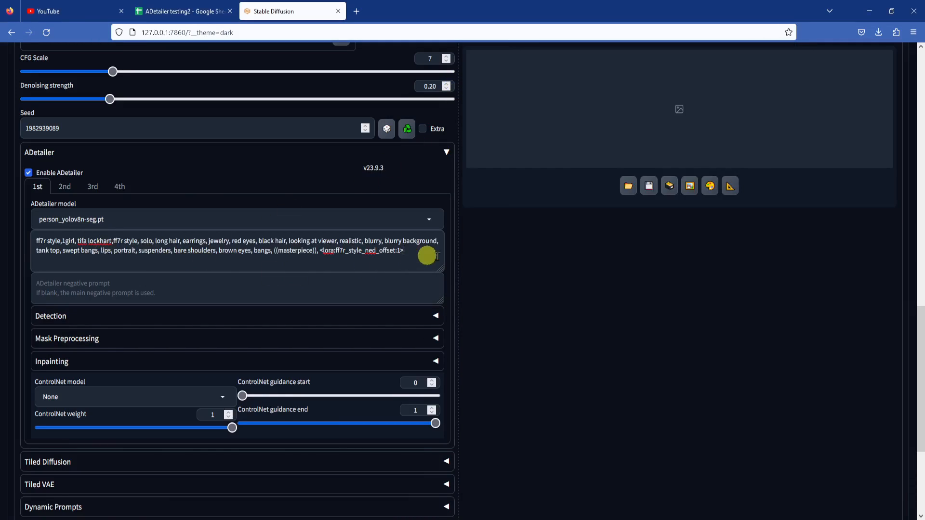
pyautogui.moveTo(472, 264)
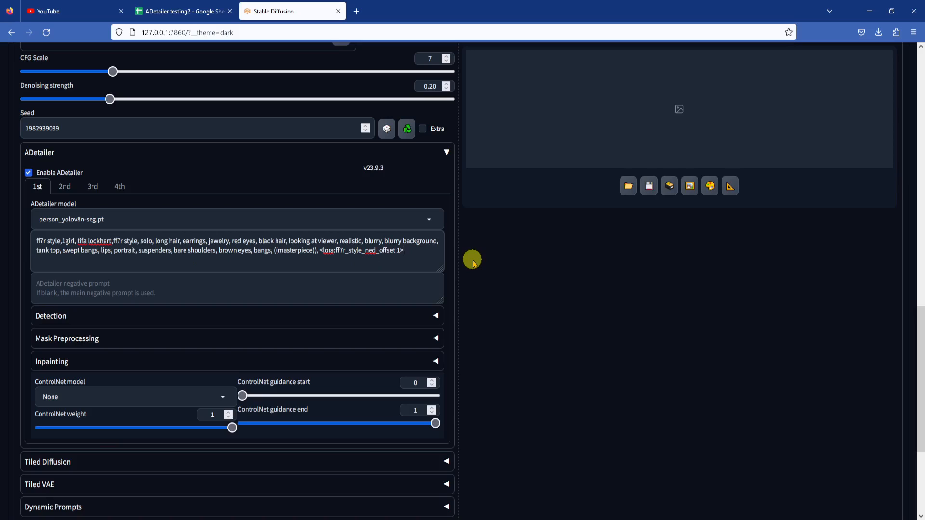
pyautogui.write('[SEP')
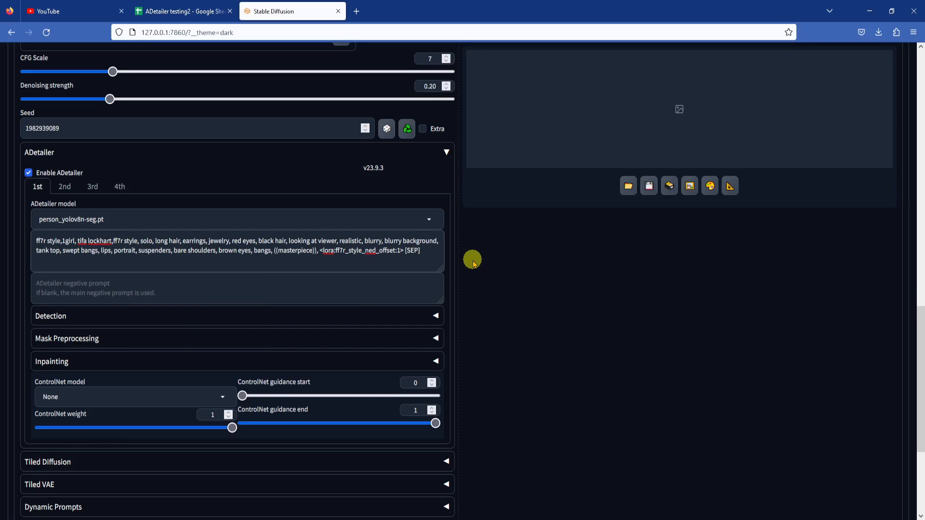
pyautogui.moveTo(370, 506)
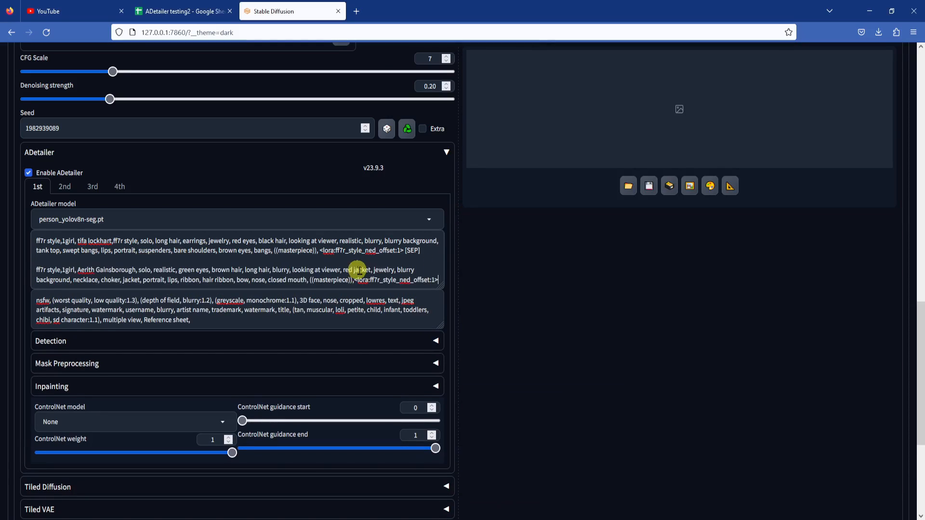
pyautogui.moveTo(588, 280)
pyautogui.write('Best quality,masterpiece,ultra high res,Yuffie Kisaragi,looking at viewer,realistic, shoulder pauldron, <lora:yuffie_V2:0.8>')
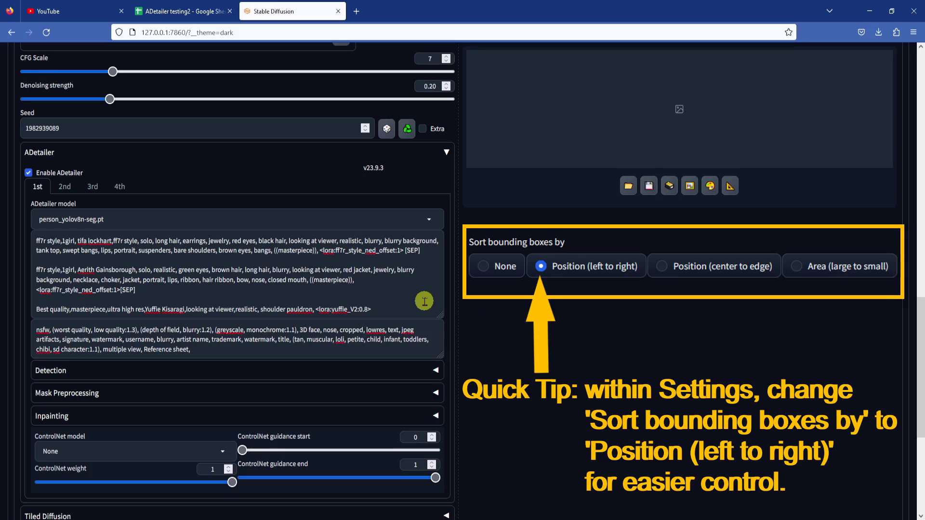
# - Expand the person model's Detection and Mask Preprocessing for erosion/dilation 8, then Inpainting
pyautogui.scroll(-3)
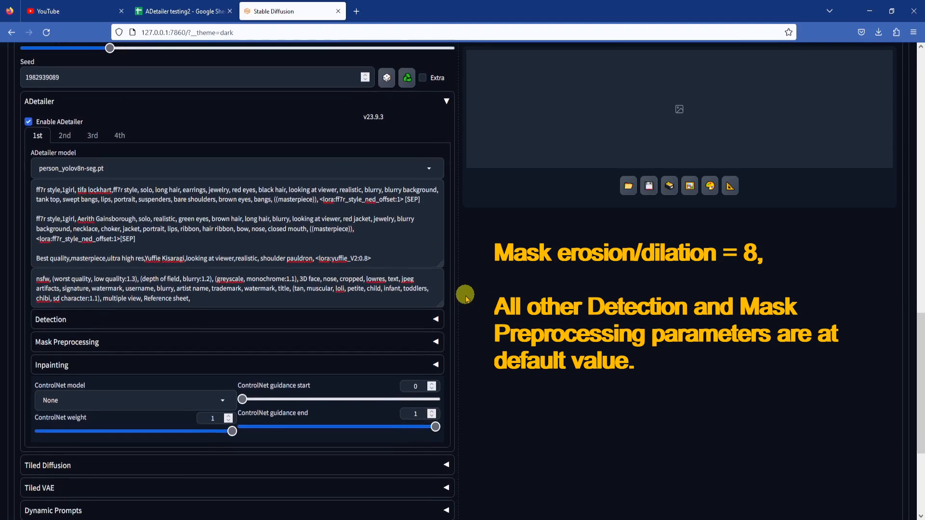
pyautogui.click(436, 319)
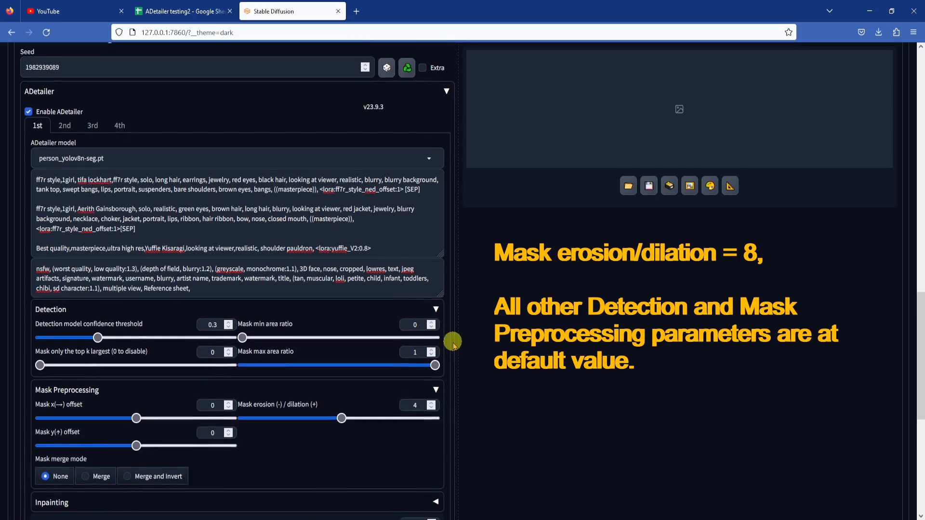
pyautogui.scroll(-3)
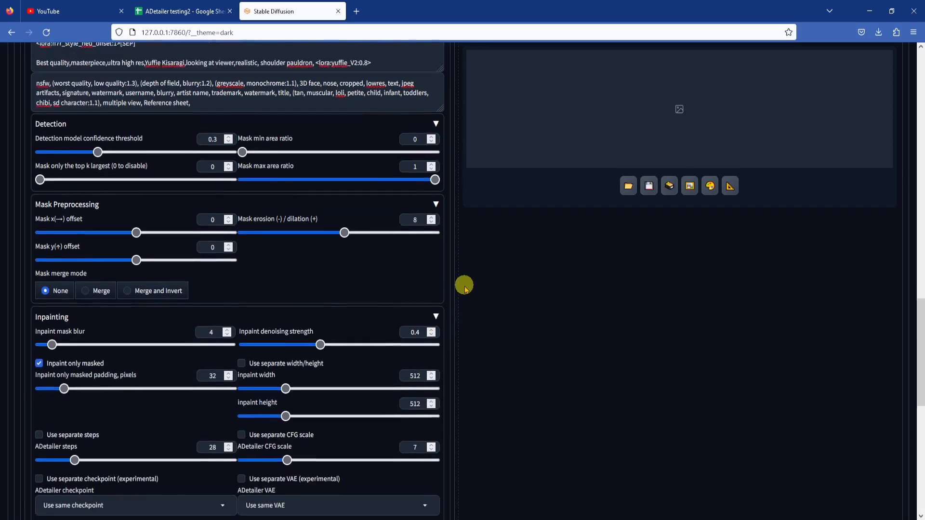
pyautogui.scroll(-3)
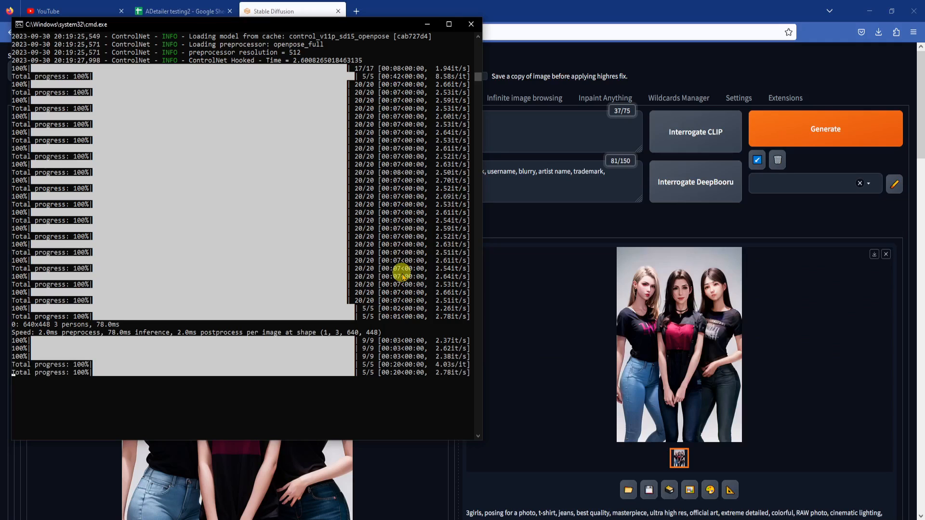
# - View the three-character img2img result at full size, then return to the results and parameters
pyautogui.click(678, 344)
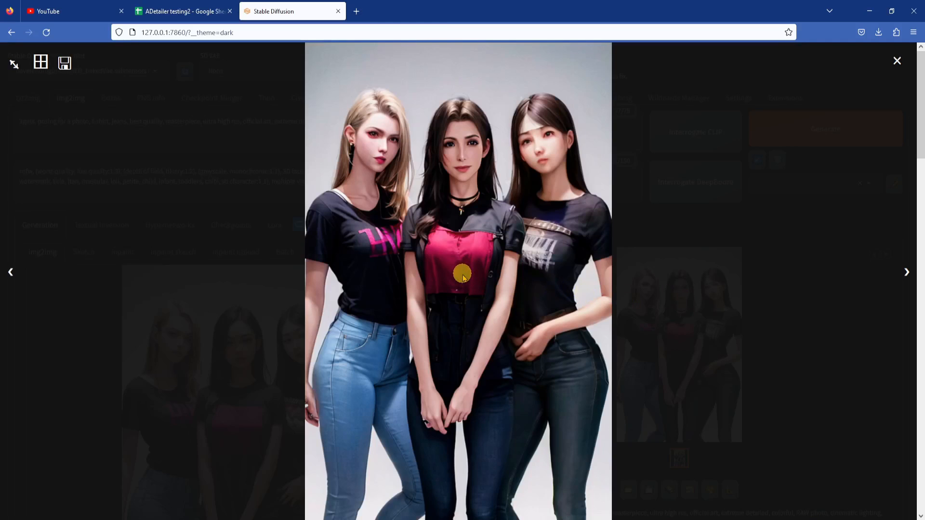
pyautogui.moveTo(804, 313)
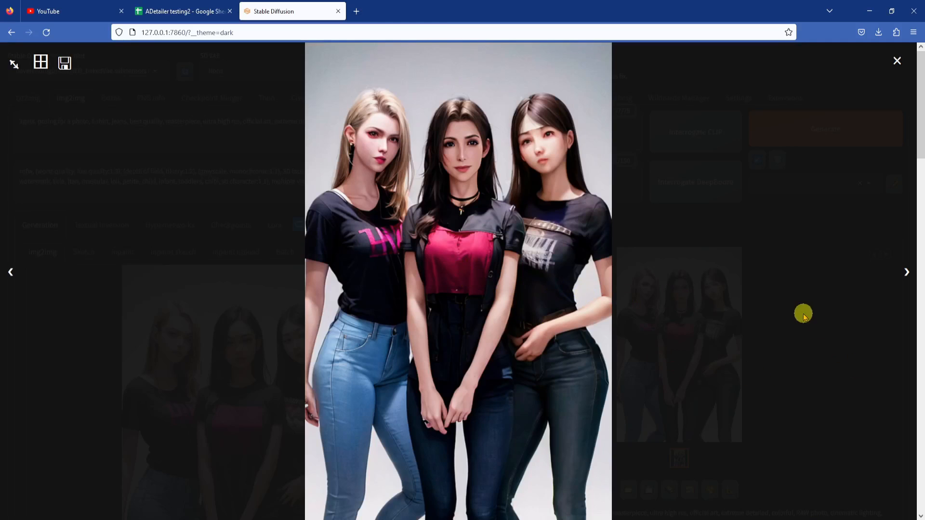
pyautogui.click(897, 61)
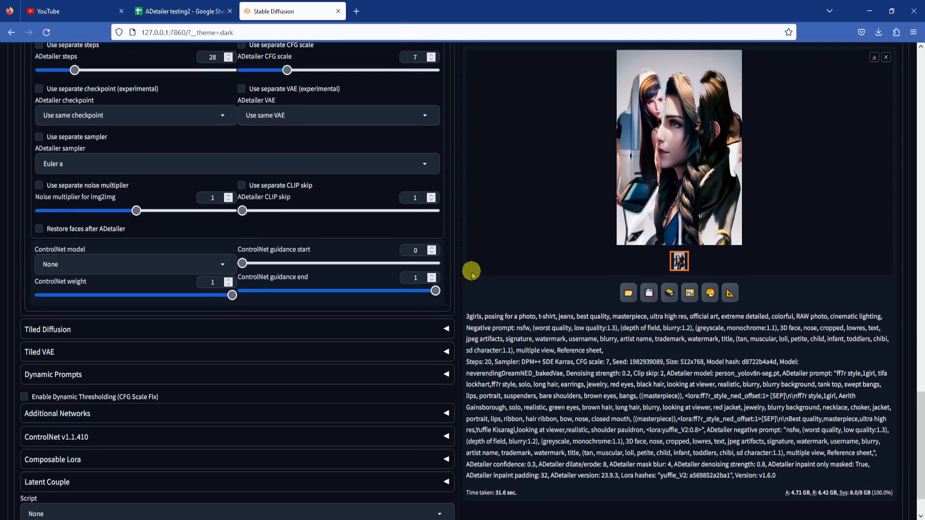
# - Let the person-inpainted render of Tifa, Aerith and Yuffie finish and preview it full size
pyautogui.click(133, 264)
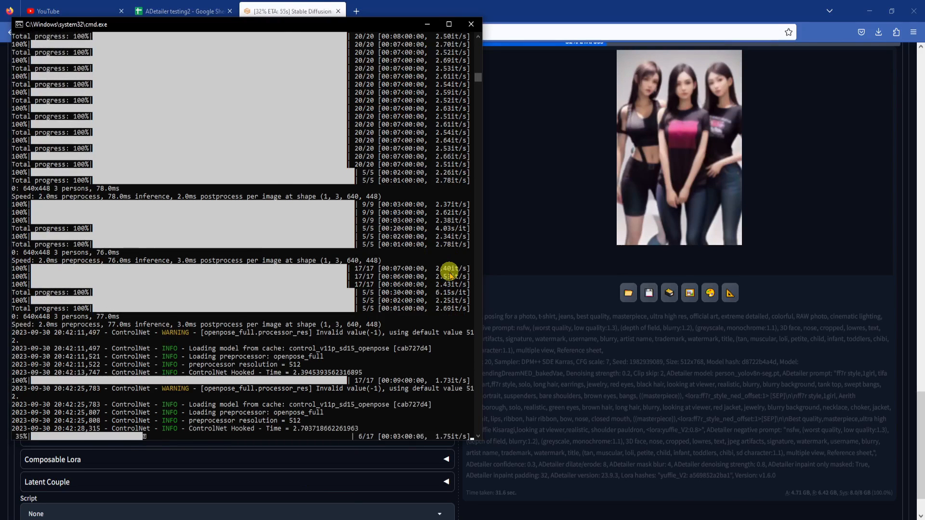
pyautogui.click(678, 147)
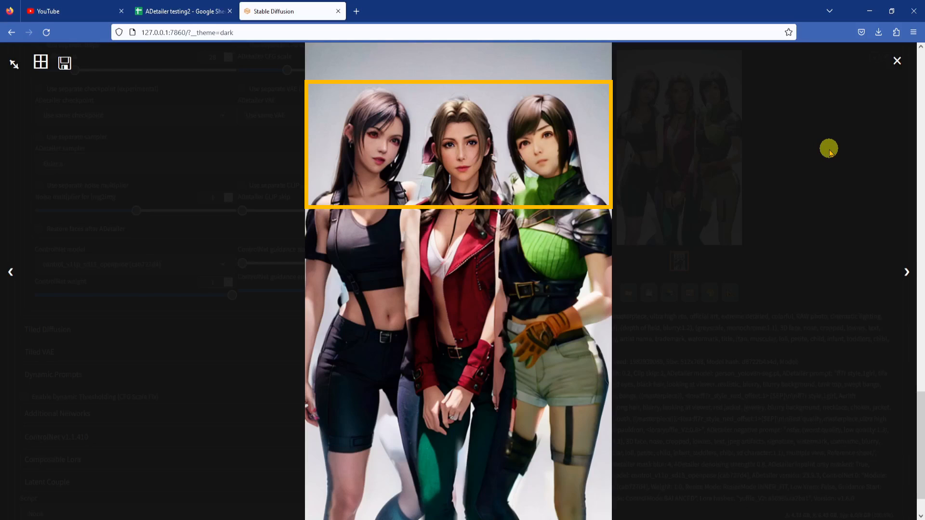
pyautogui.click(897, 60)
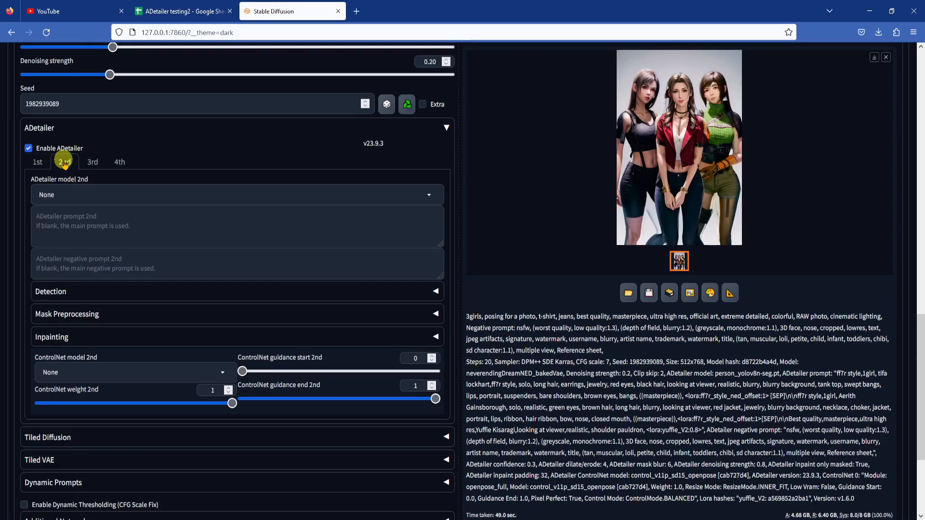
# - Set ADetailer's 2nd pass to face_yolov8n.pt with the 1st pass's prompt and negative prompt
pyautogui.click(236, 195)
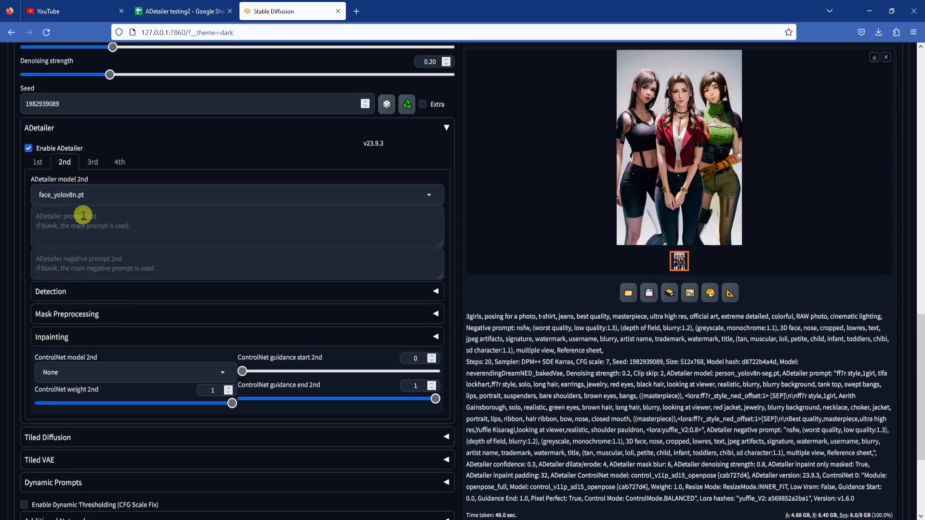
pyautogui.click(37, 161)
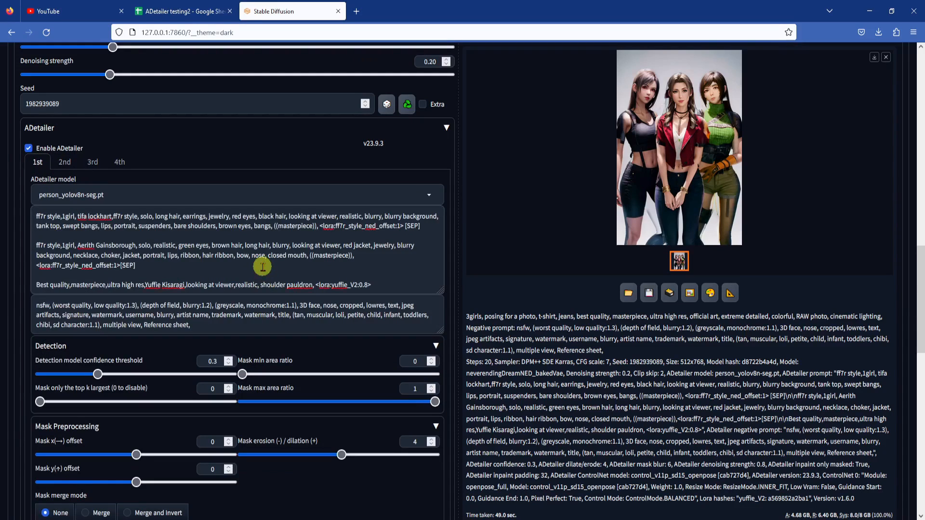
pyautogui.click(64, 162)
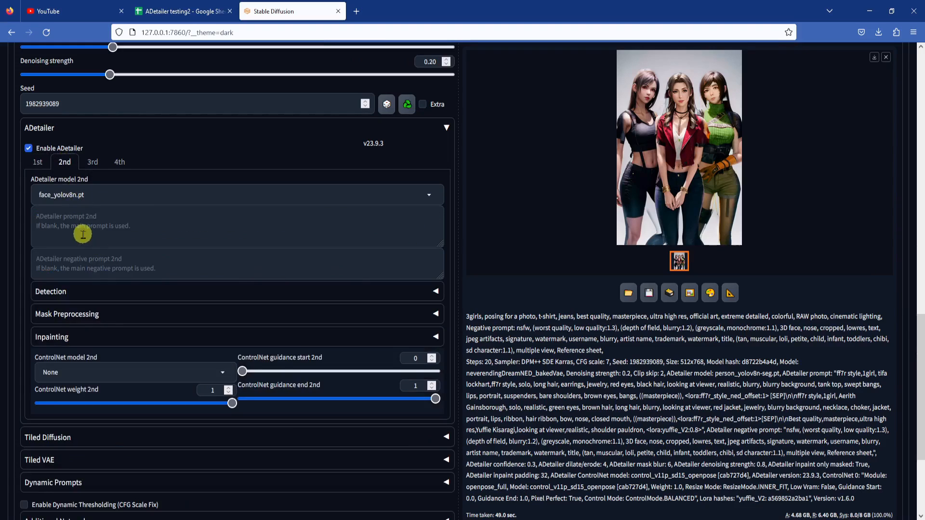
pyautogui.click(37, 162)
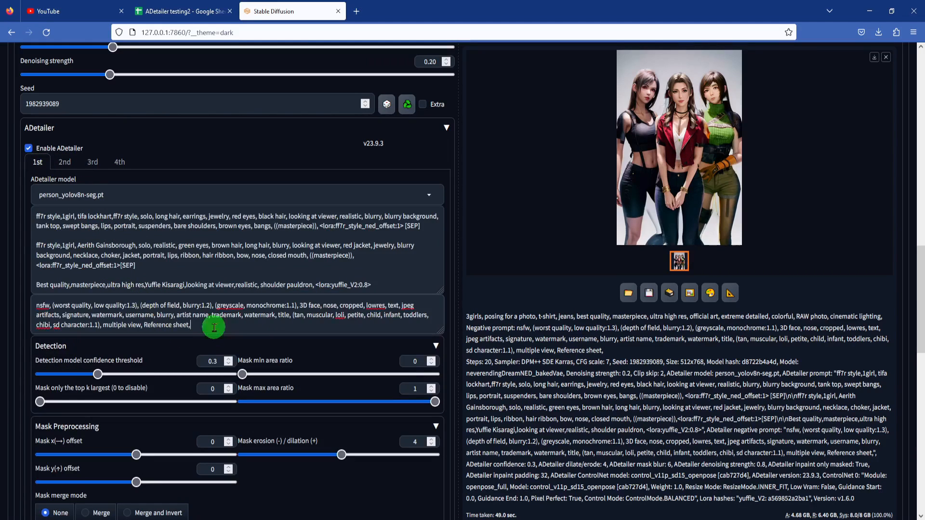
pyautogui.click(64, 162)
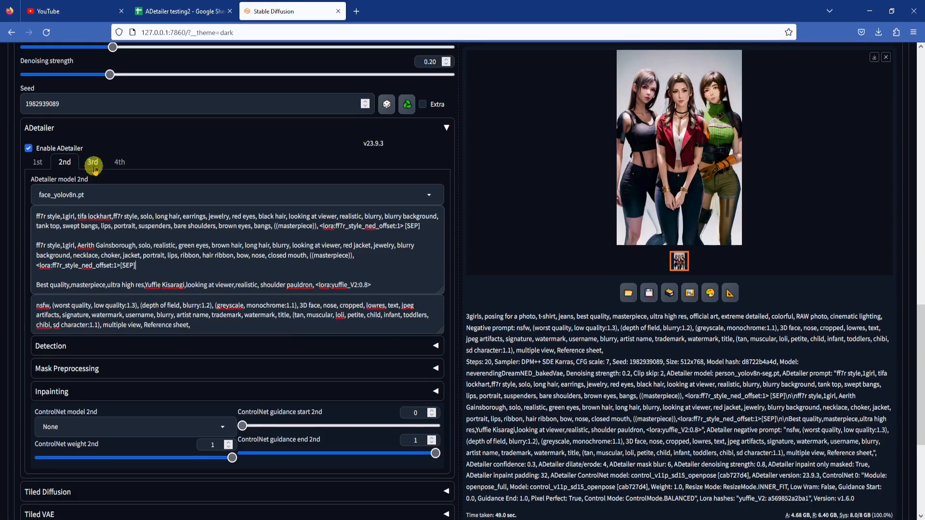
# - Set the 3rd pass to hand_yolov8n.pt with the prompt 'feminine hands,'
pyautogui.click(93, 162)
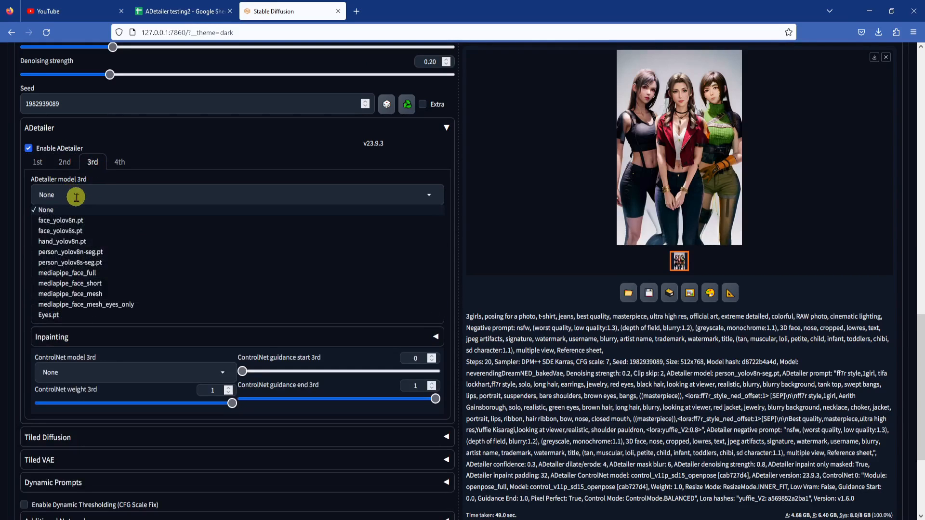
pyautogui.moveTo(61, 241)
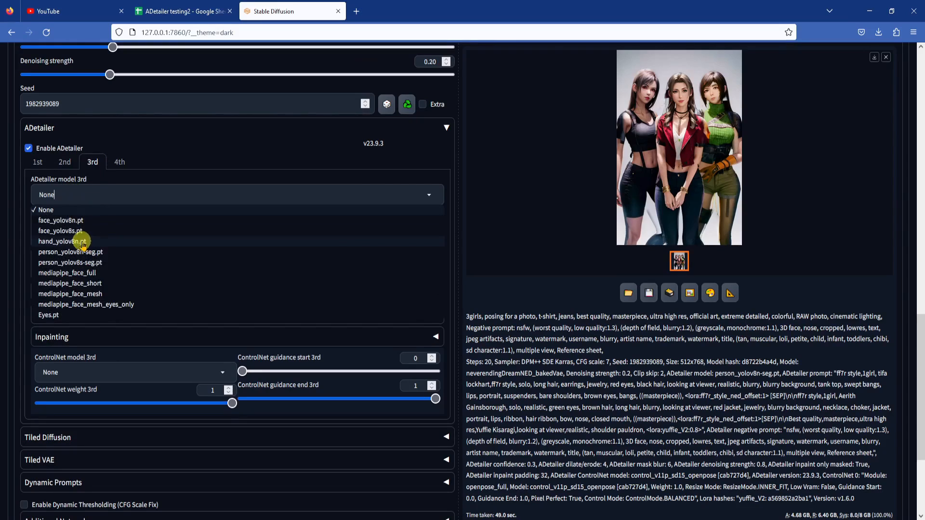
pyautogui.click(61, 241)
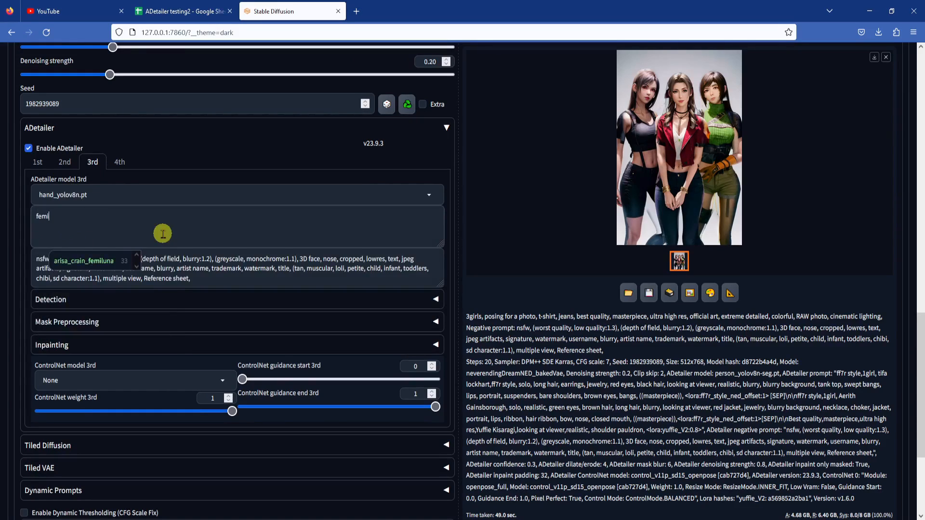
pyautogui.write('feminine hands,')
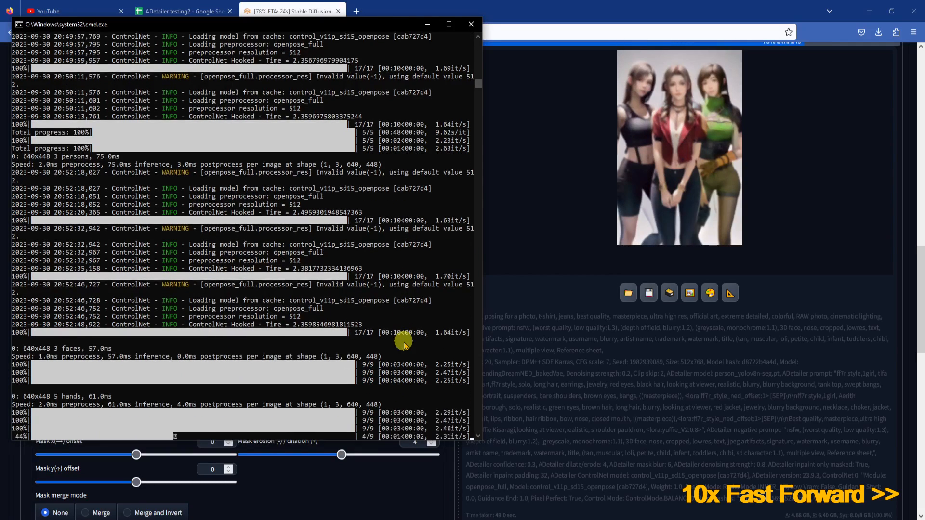
# - View the finished person-, face- and hand-refined render of the three characters at full size
pyautogui.click(678, 148)
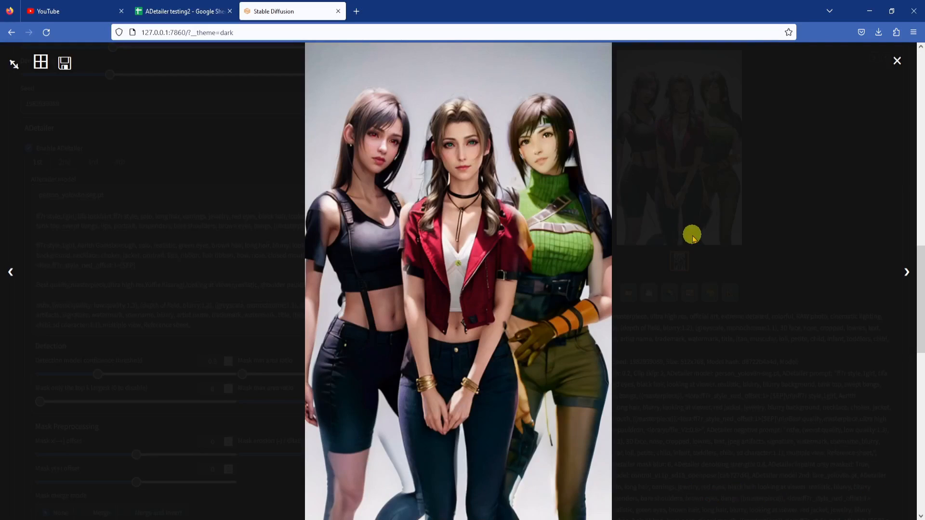
pyautogui.moveTo(688, 242)
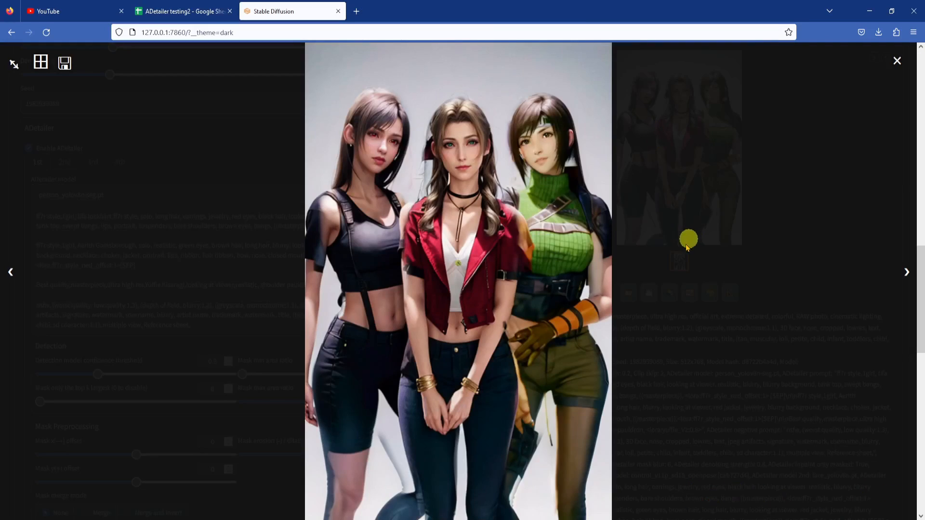
pyautogui.moveTo(673, 249)
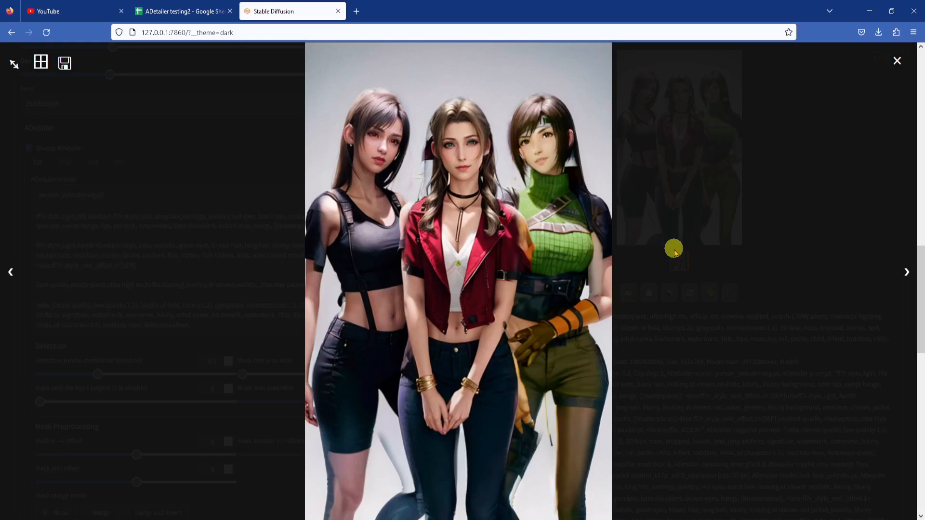